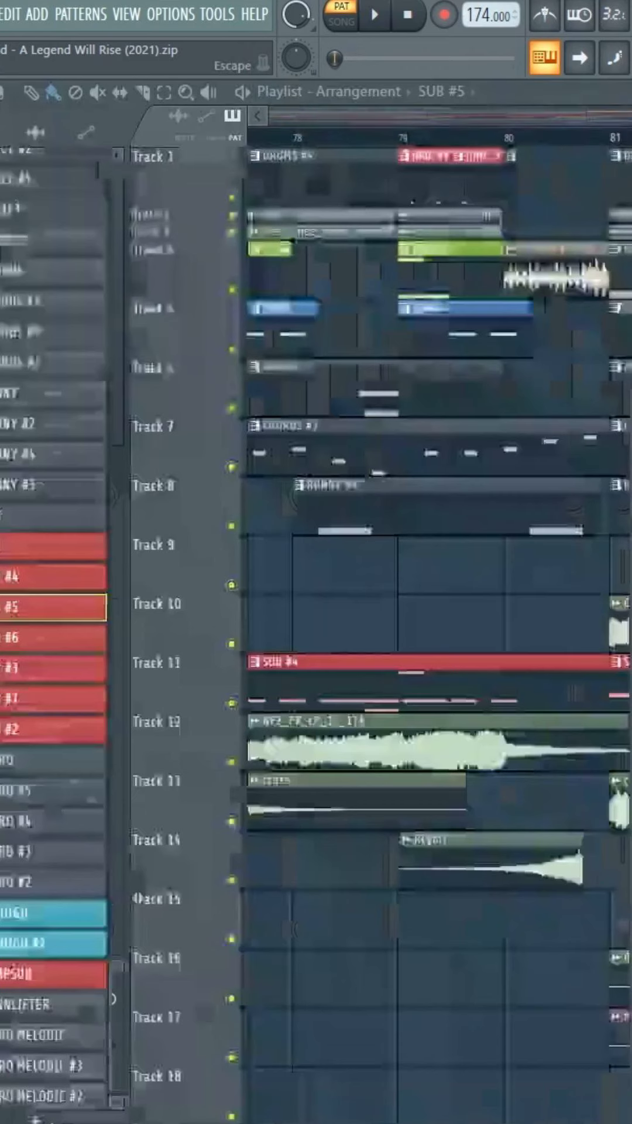
Step: Play the song arrangement and follow it from bars 77-89 on toward the drop around bar 108
click(372, 15)
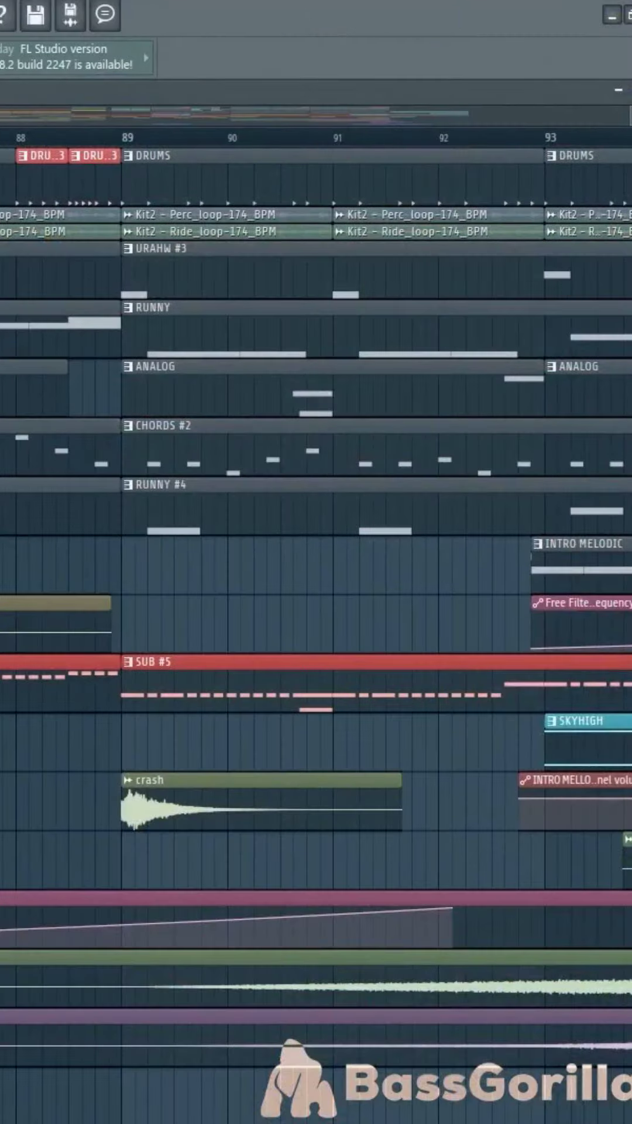
scroll(right, 3)
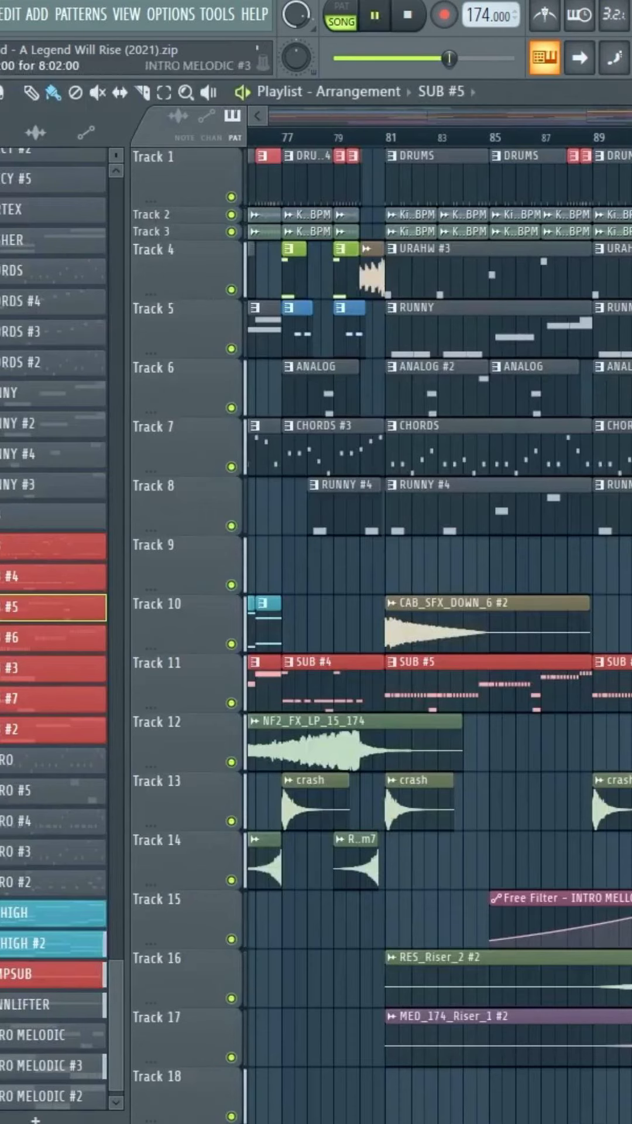
scroll(right, 3)
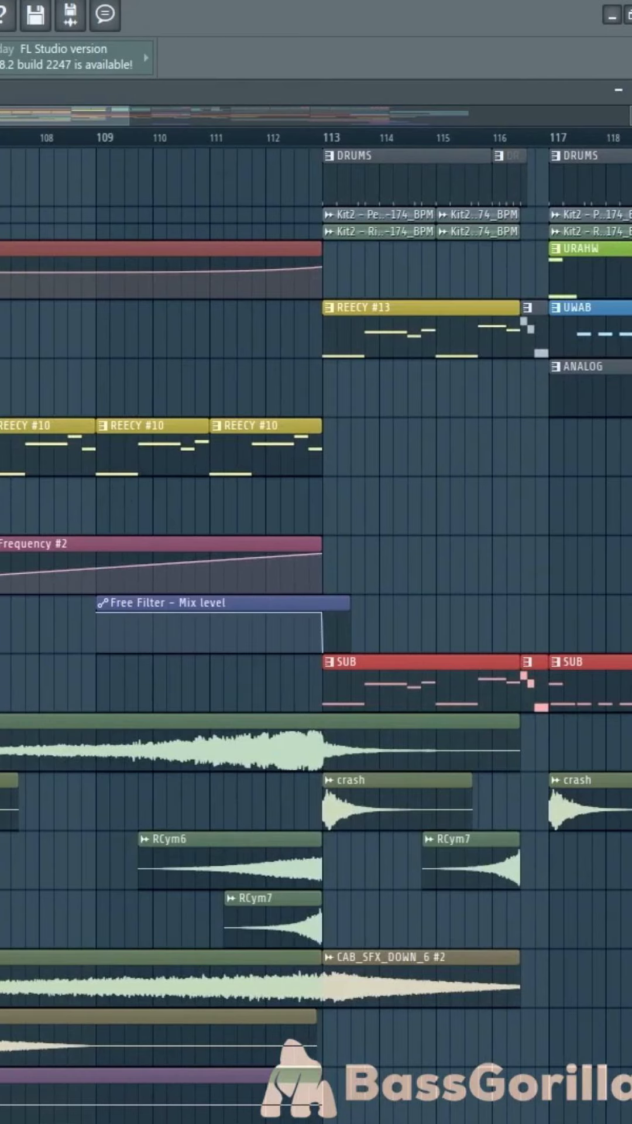
Step: Scroll the Playlist back to bars 87-90 where the intro melodic automation and risers begin
scroll(left, 3)
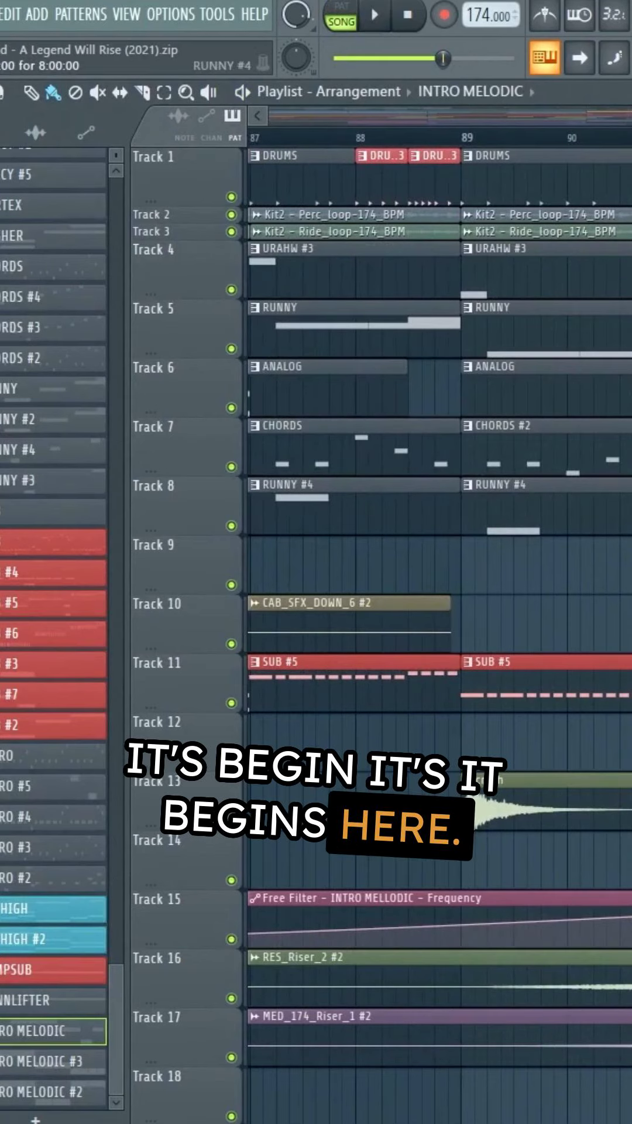
Step: Show the INTRO MELODIC pattern's repeated G4 notes in the Piano Roll
click(374, 15)
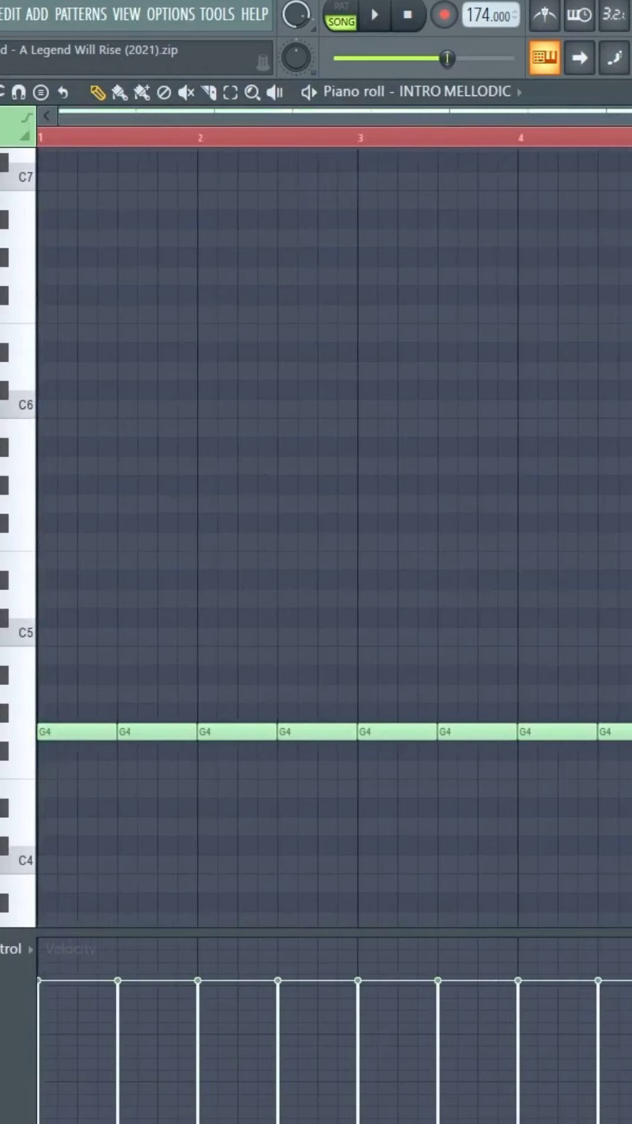
click(372, 16)
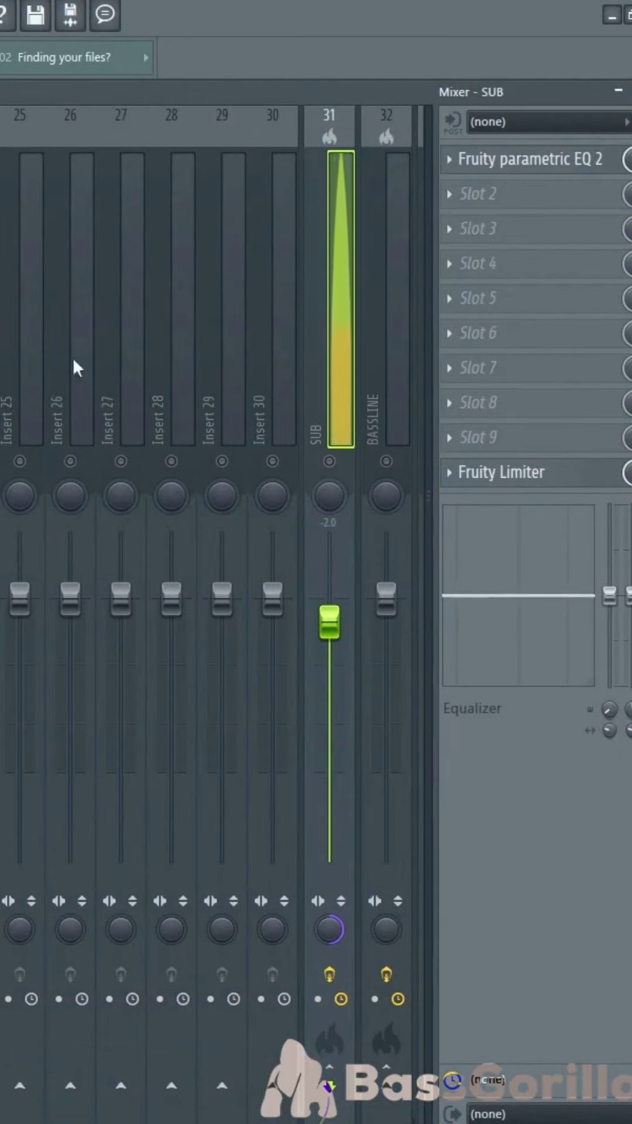
mouse_move(40, 388)
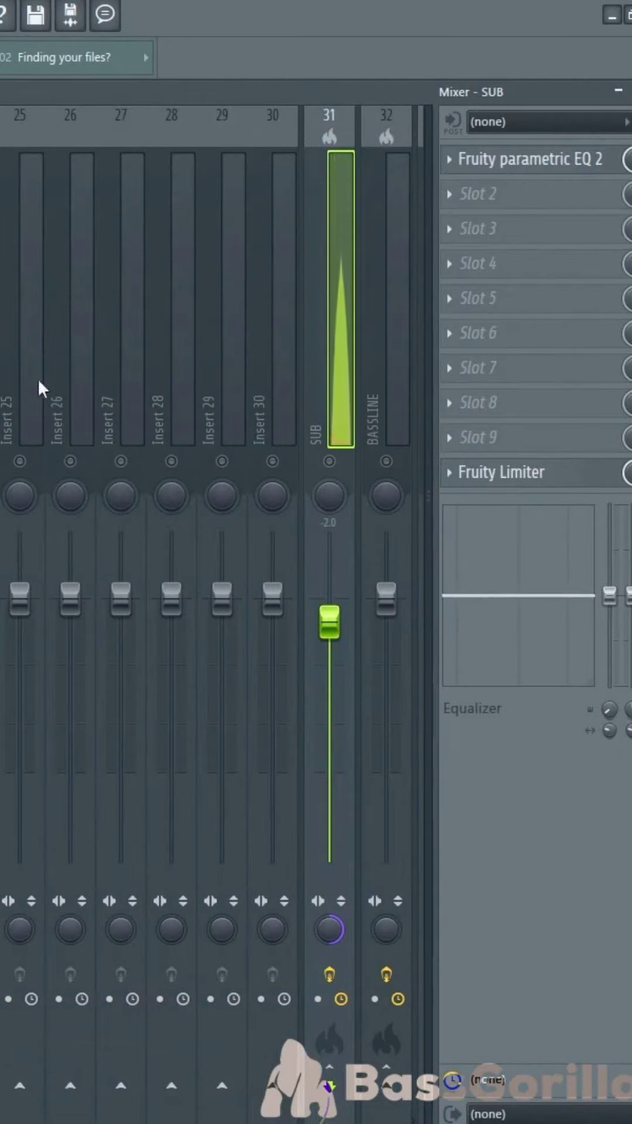